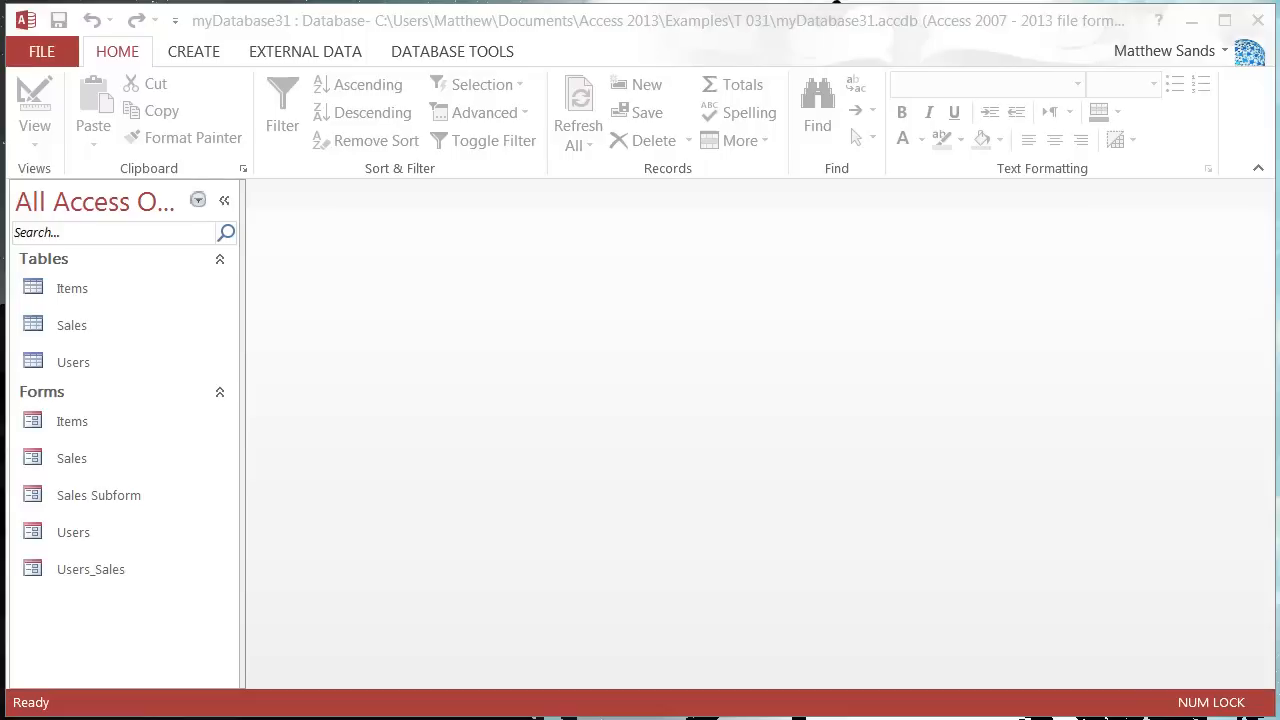
mouse_move(508, 462)
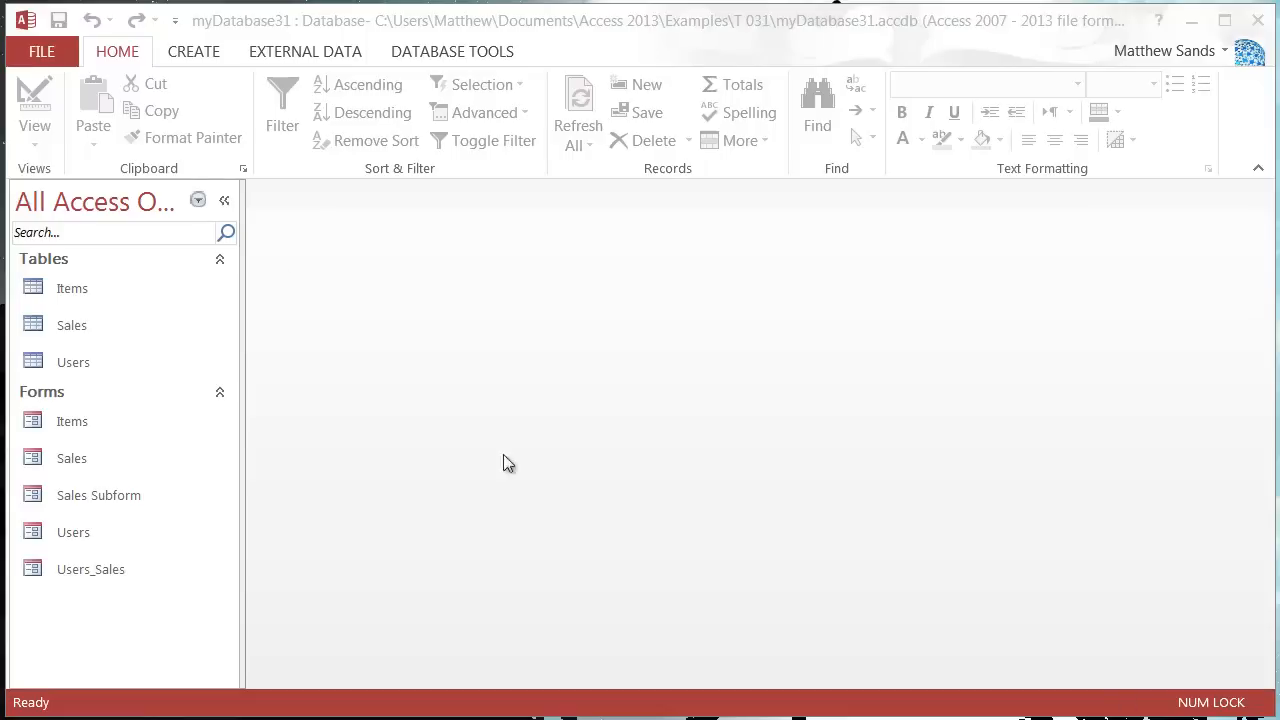
- Show the Create ribbon commands for new database objects
left_click(192, 52)
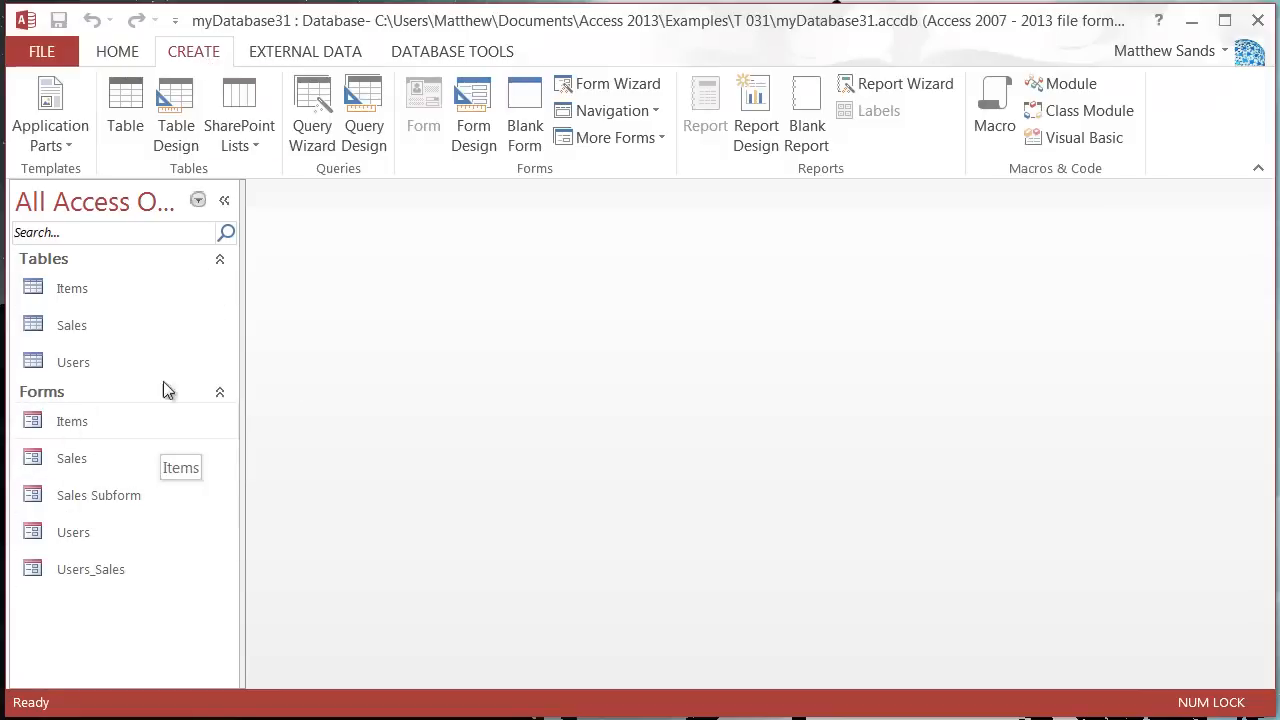
mouse_move(614, 110)
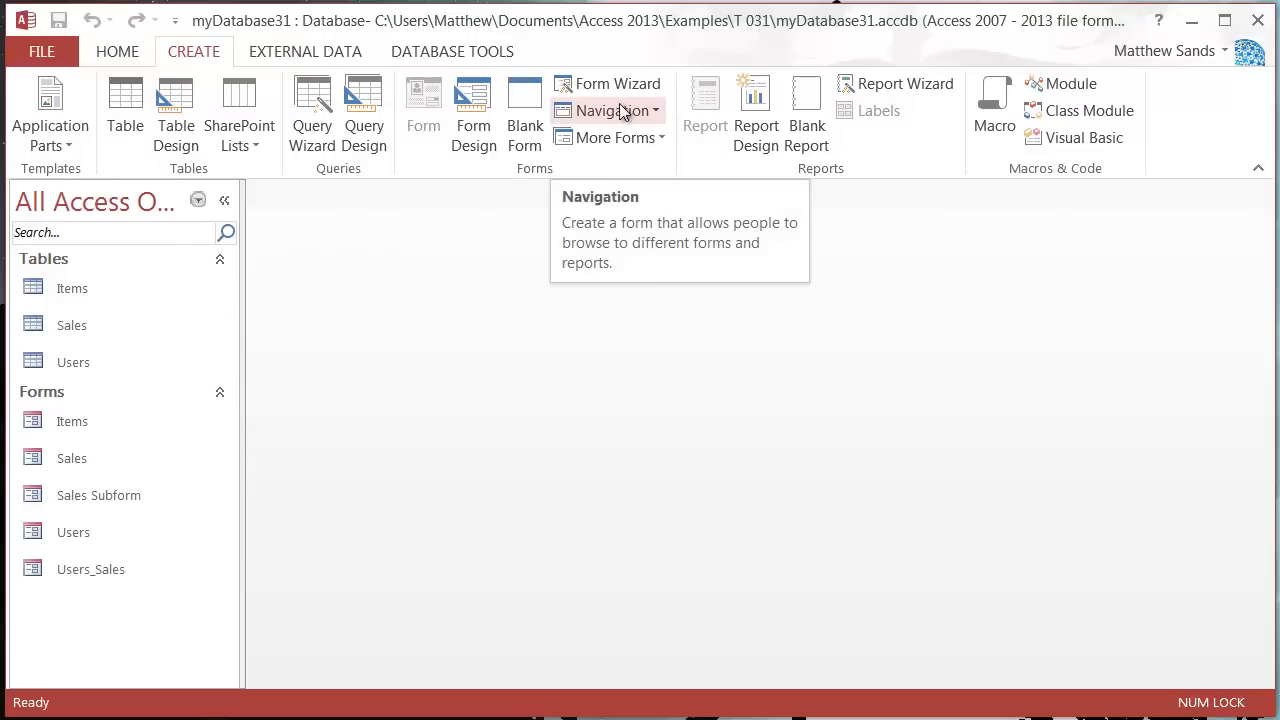
- List the navigation form layouts from the Forms group's Navigation dropdown
left_click(612, 112)
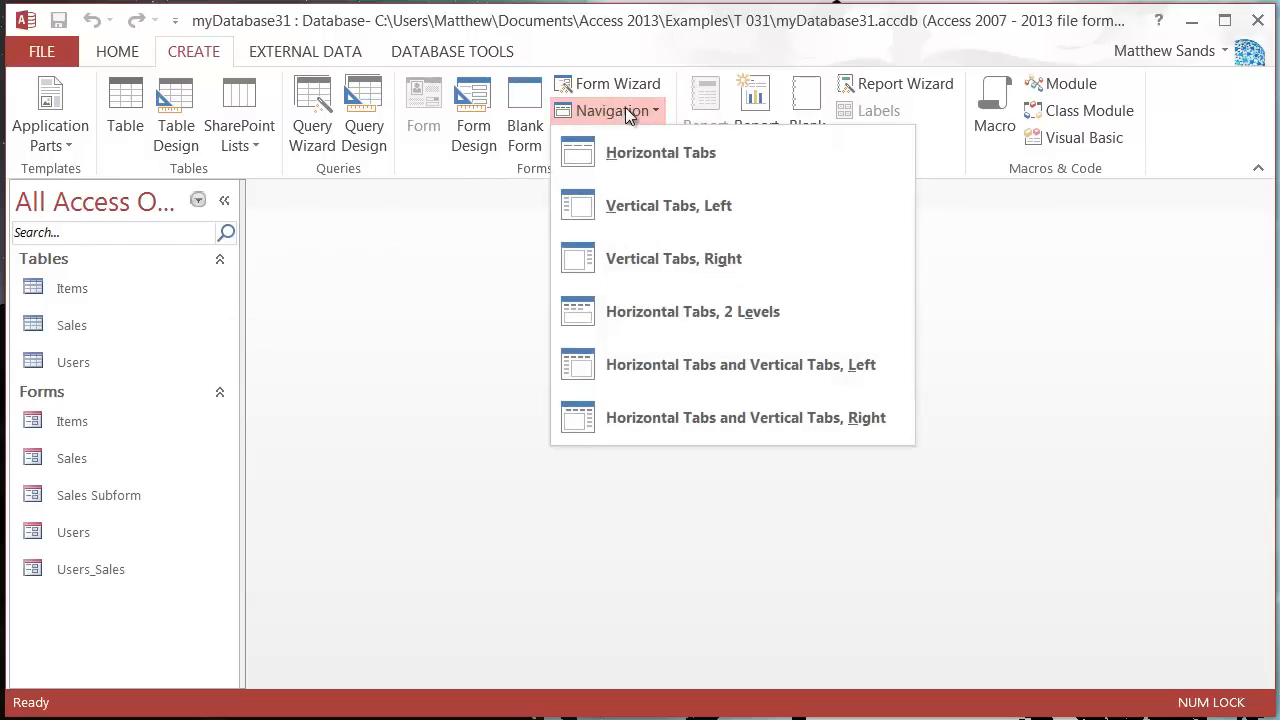
mouse_move(668, 204)
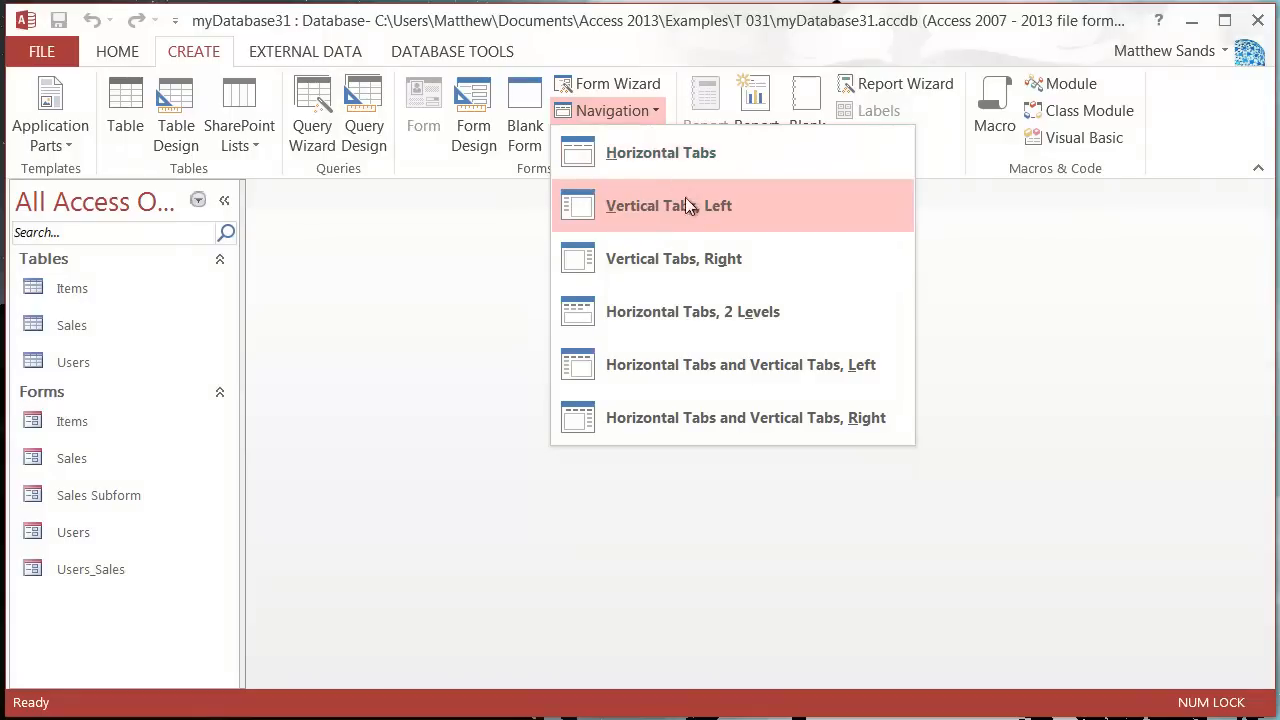
mouse_move(694, 170)
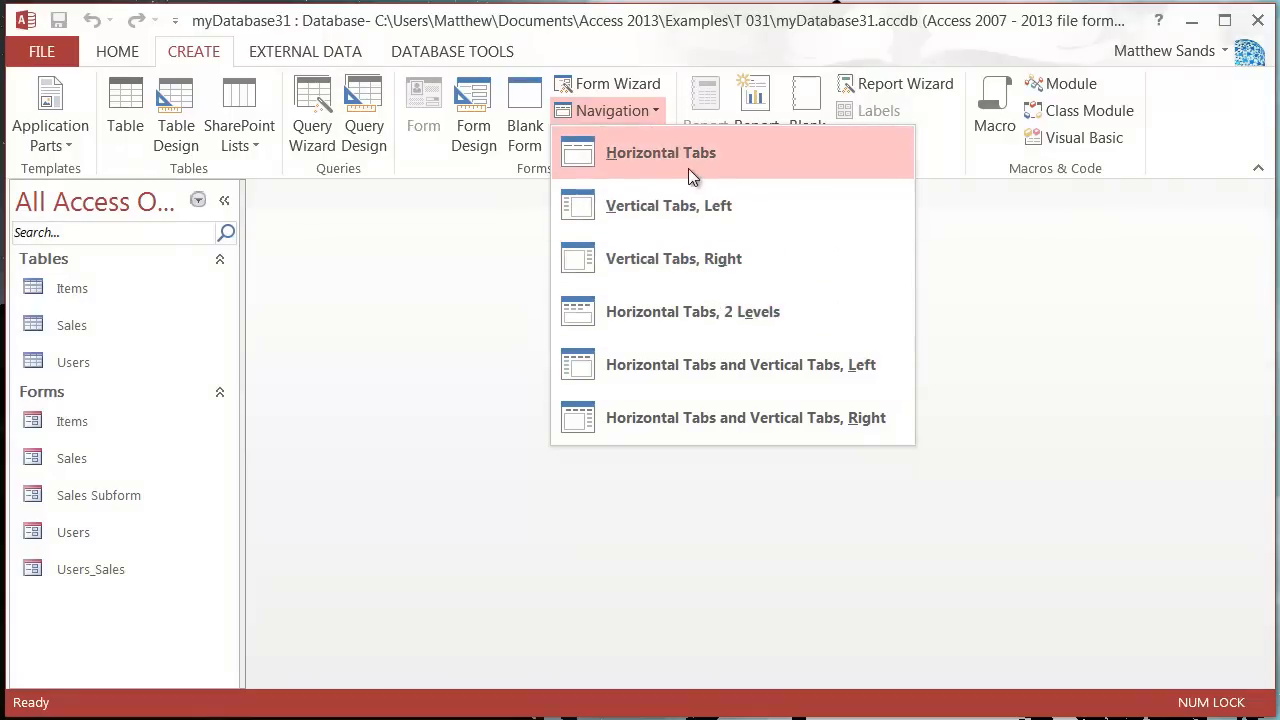
mouse_move(692, 220)
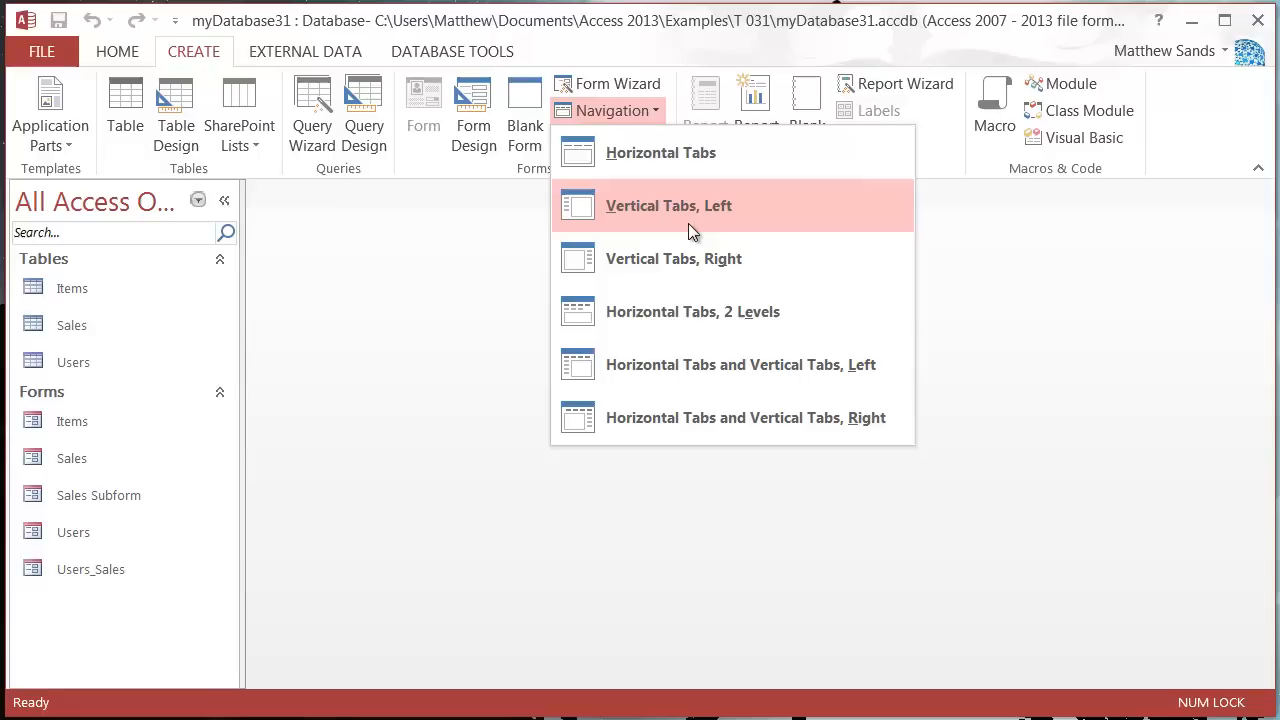
mouse_move(696, 216)
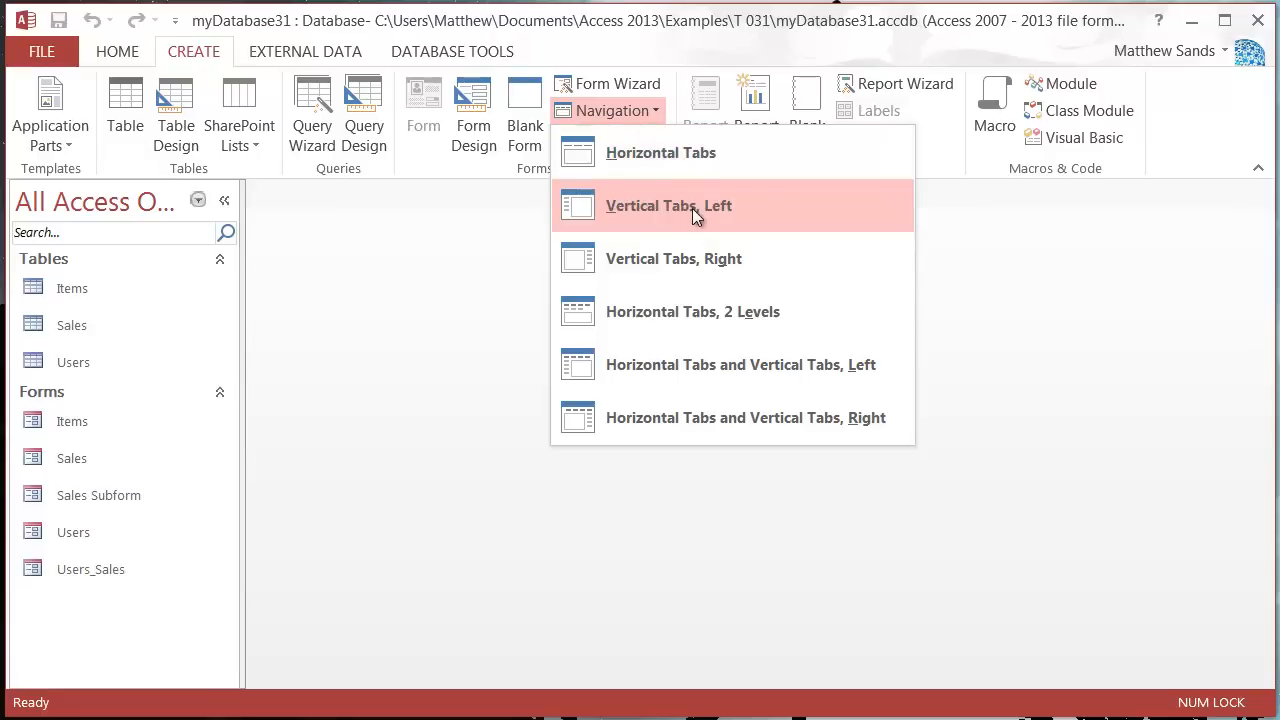
mouse_move(696, 152)
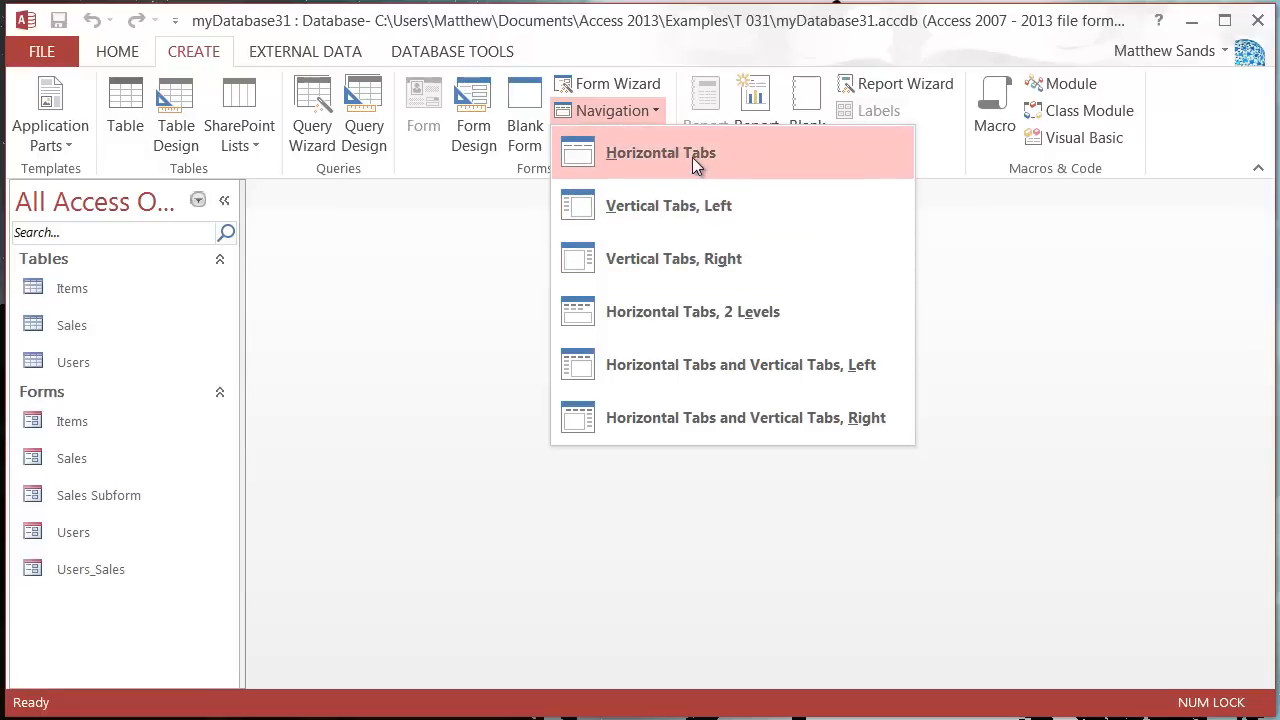
mouse_move(764, 312)
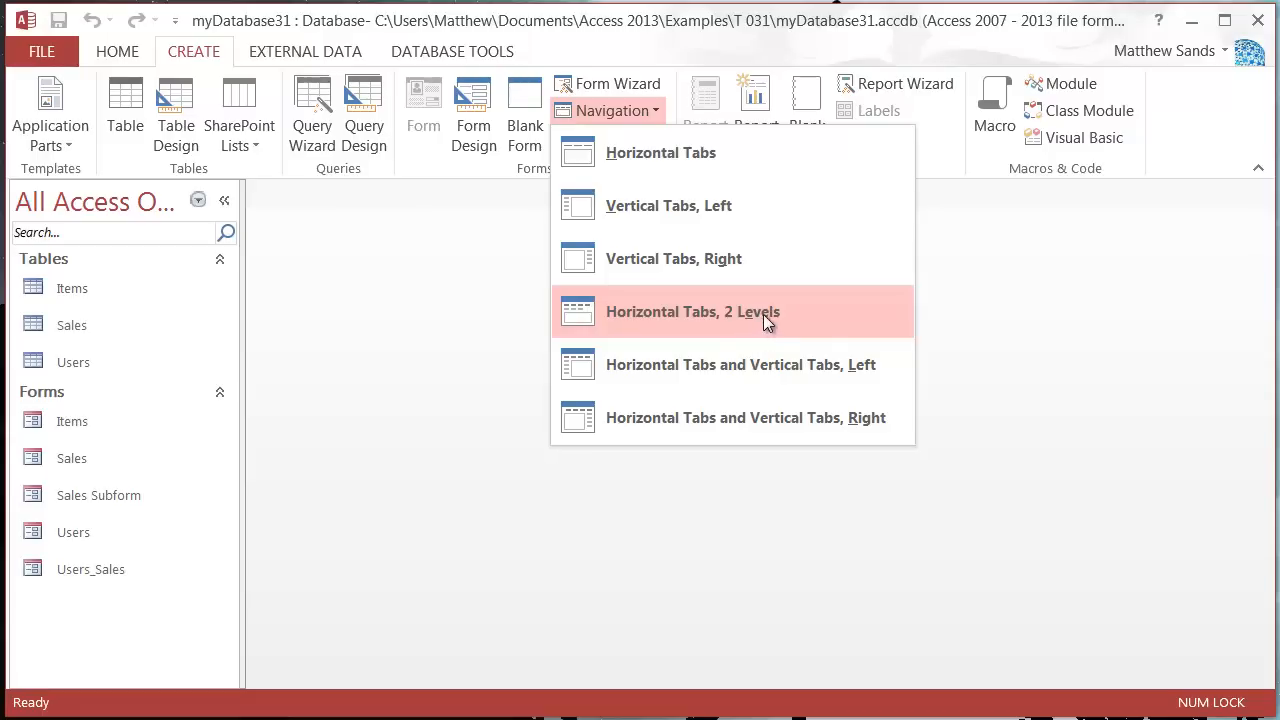
mouse_move(728, 334)
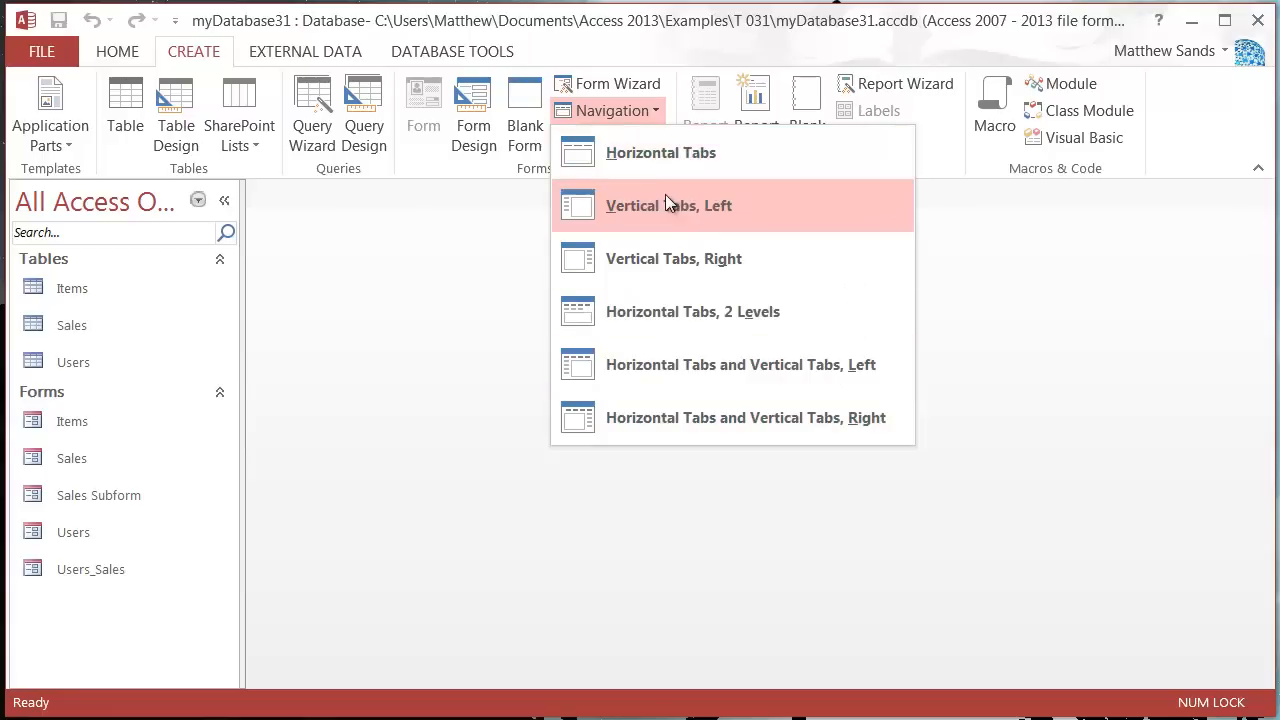
mouse_move(660, 152)
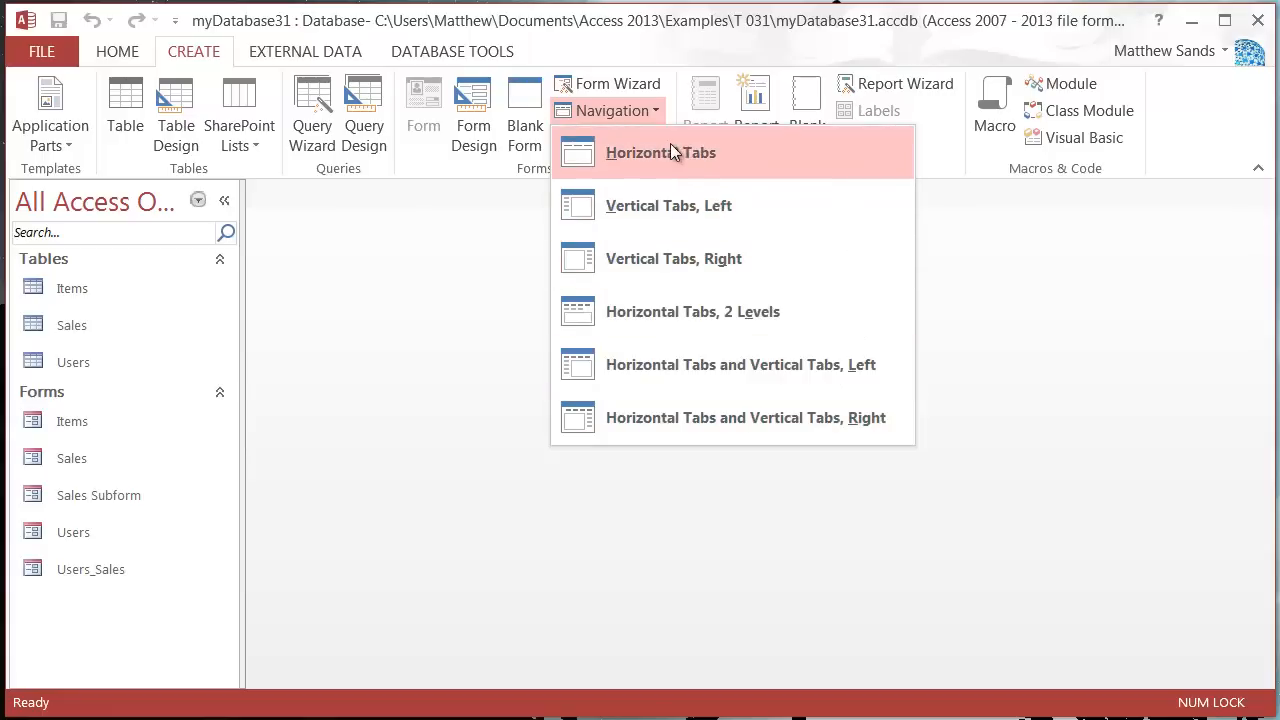
- Create a Horizontal Tabs navigation form, hide the Field List and select the [Add New] tab
left_click(660, 152)
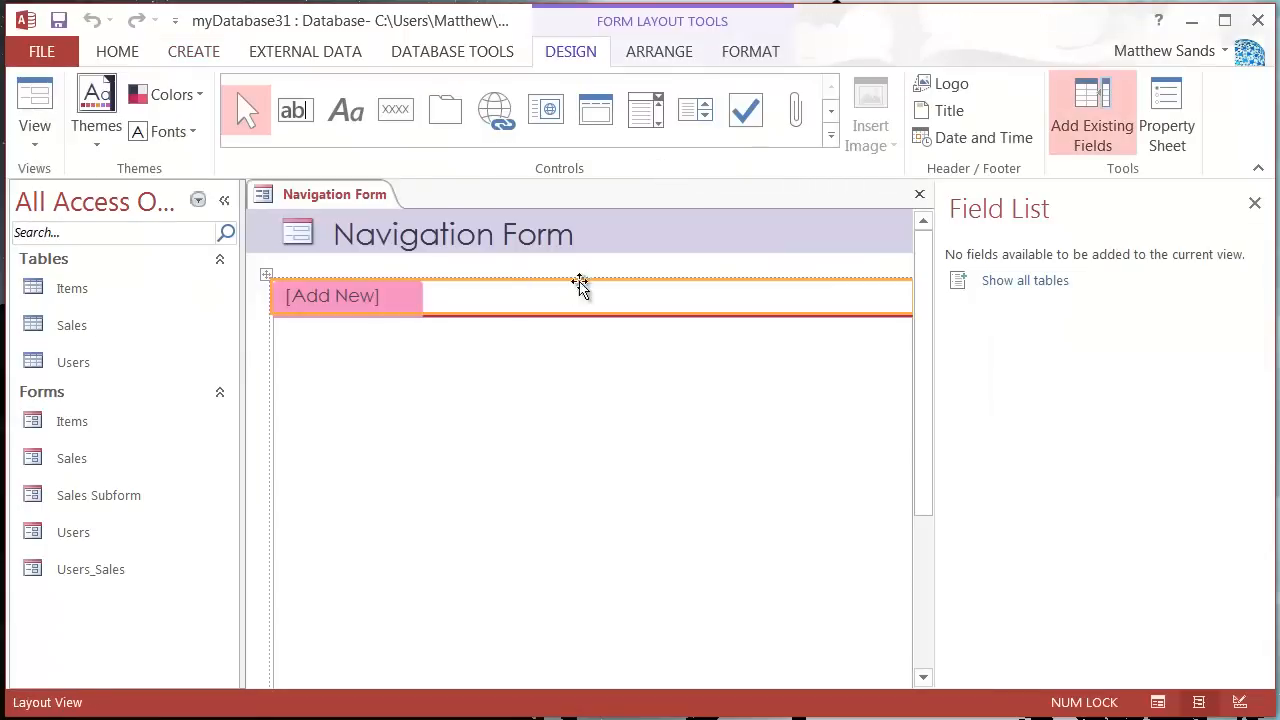
mouse_move(1268, 216)
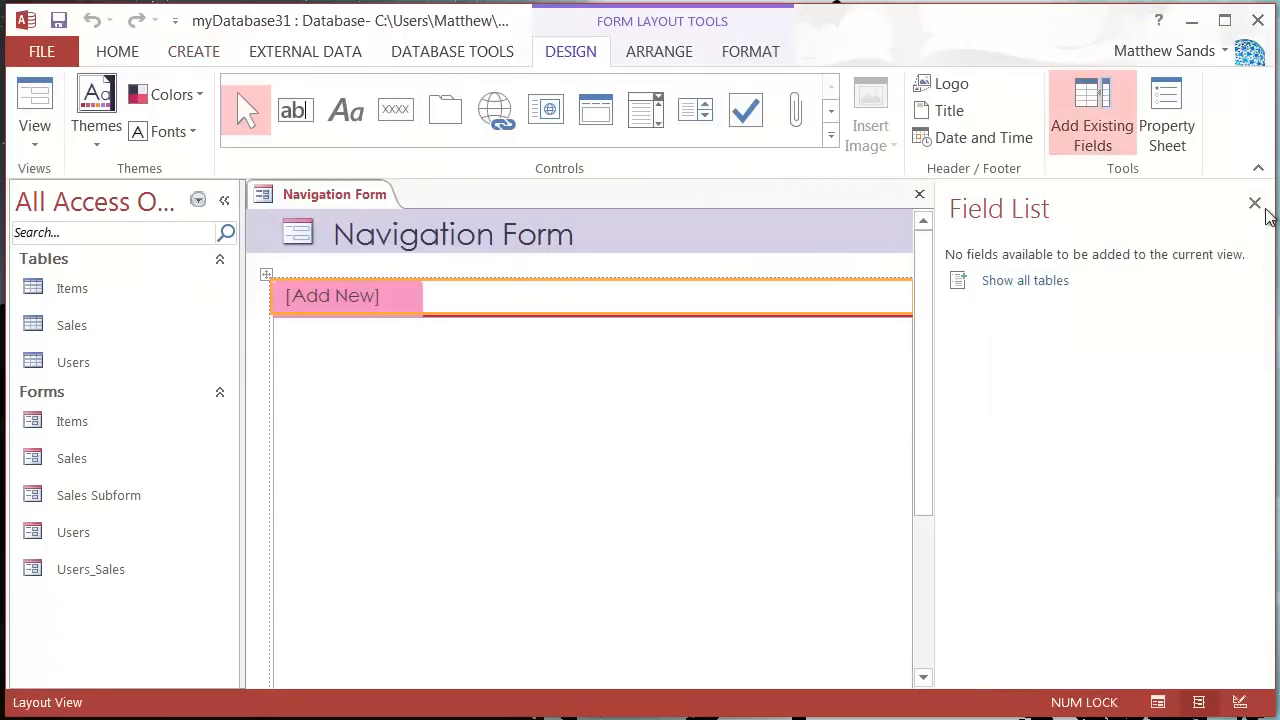
left_click(1256, 204)
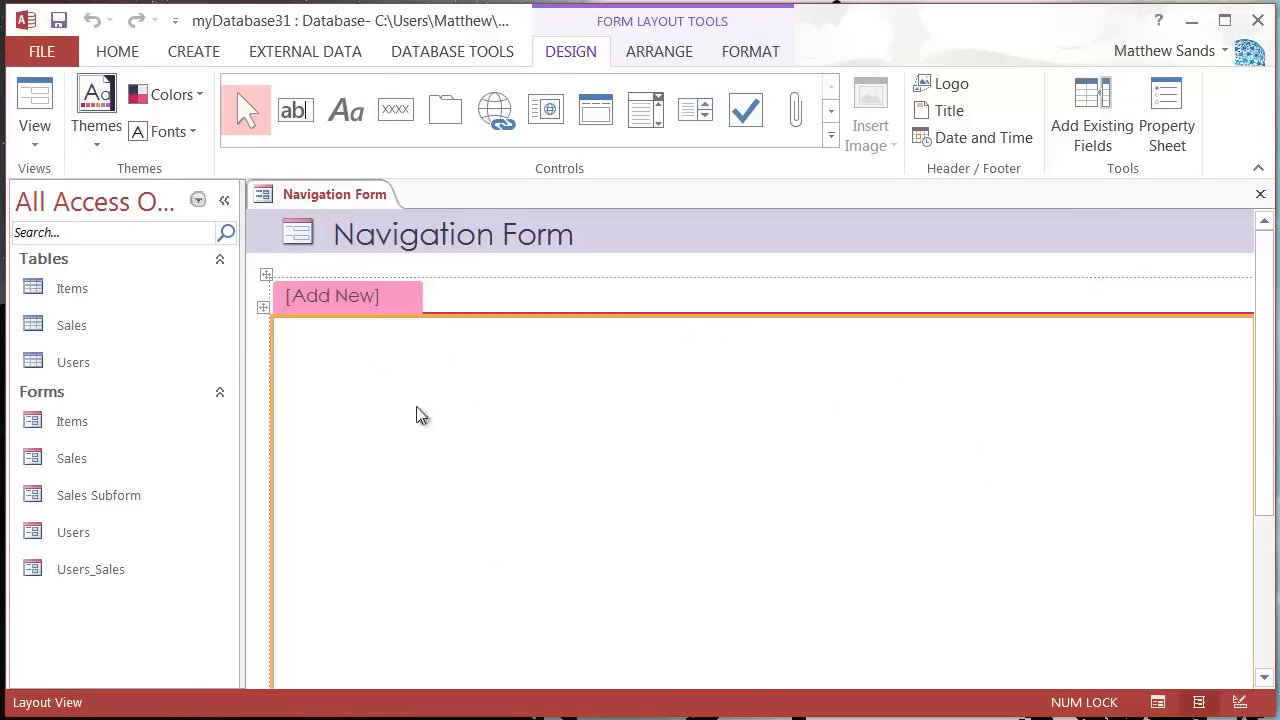
mouse_move(538, 420)
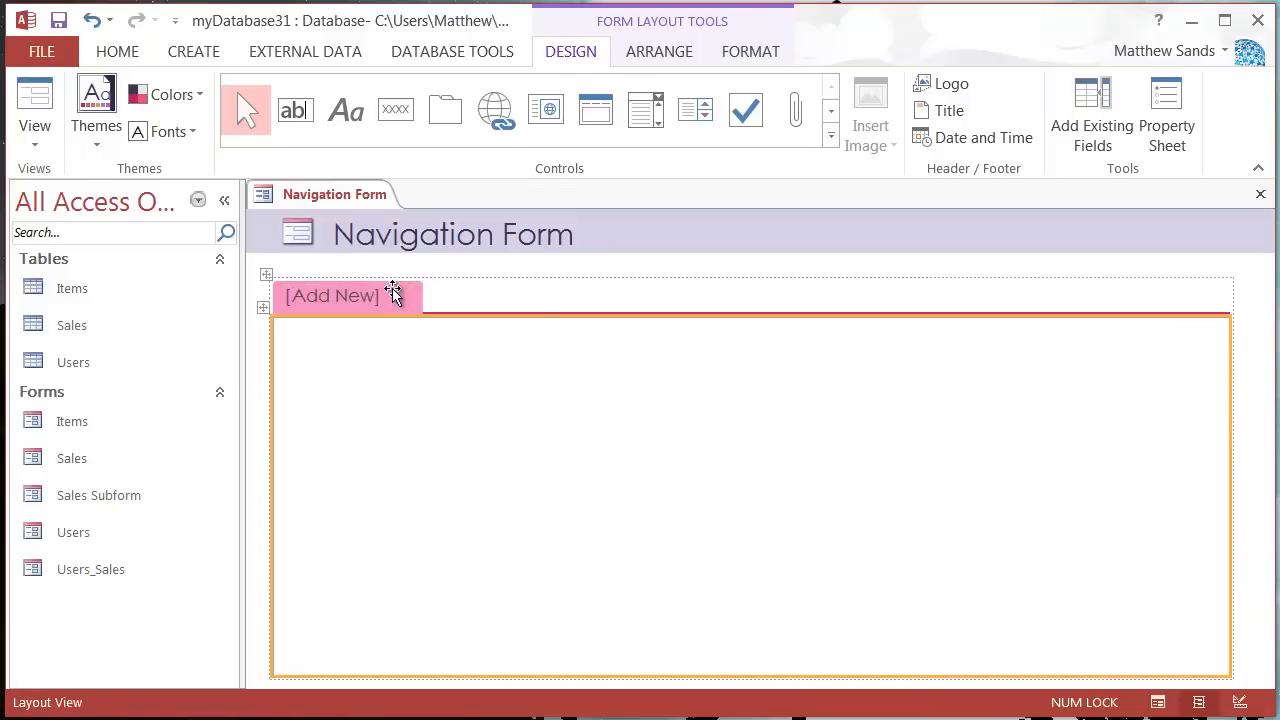
left_click(392, 296)
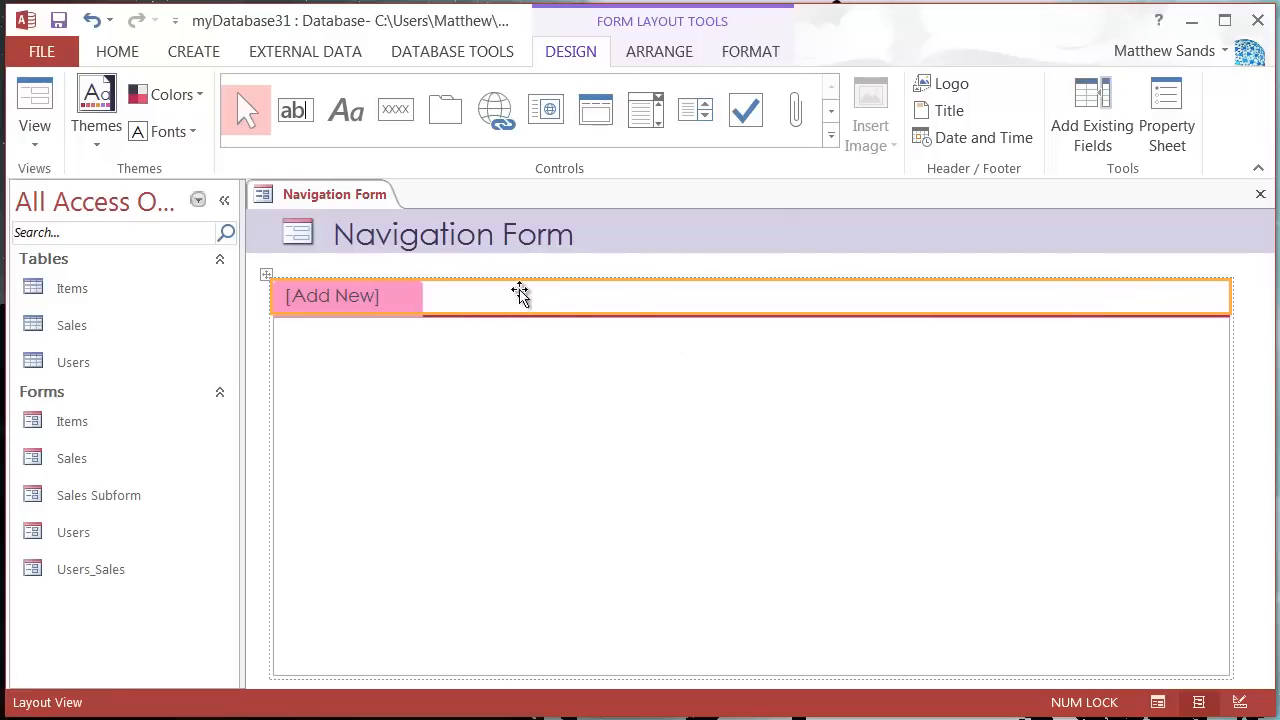
mouse_move(928, 348)
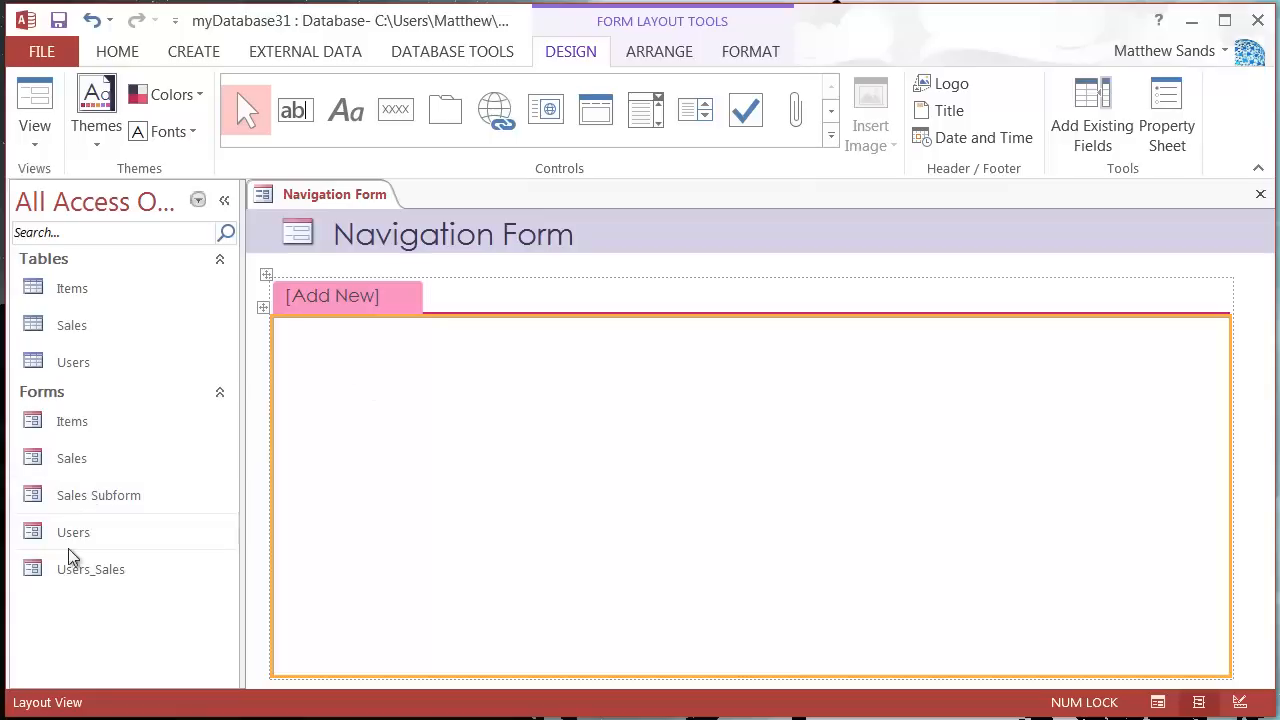
- Drag the Items and Sales forms onto [Add New] so each becomes its own tab
left_click(72, 458)
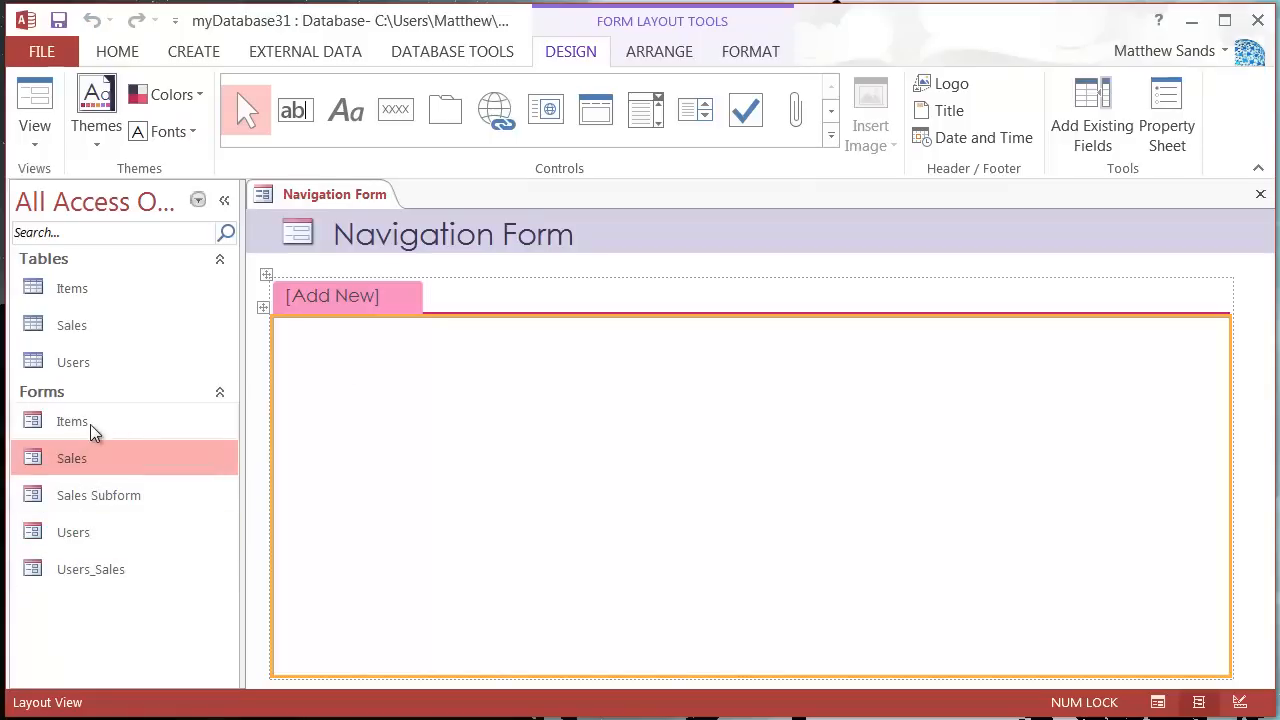
left_click(72, 420)
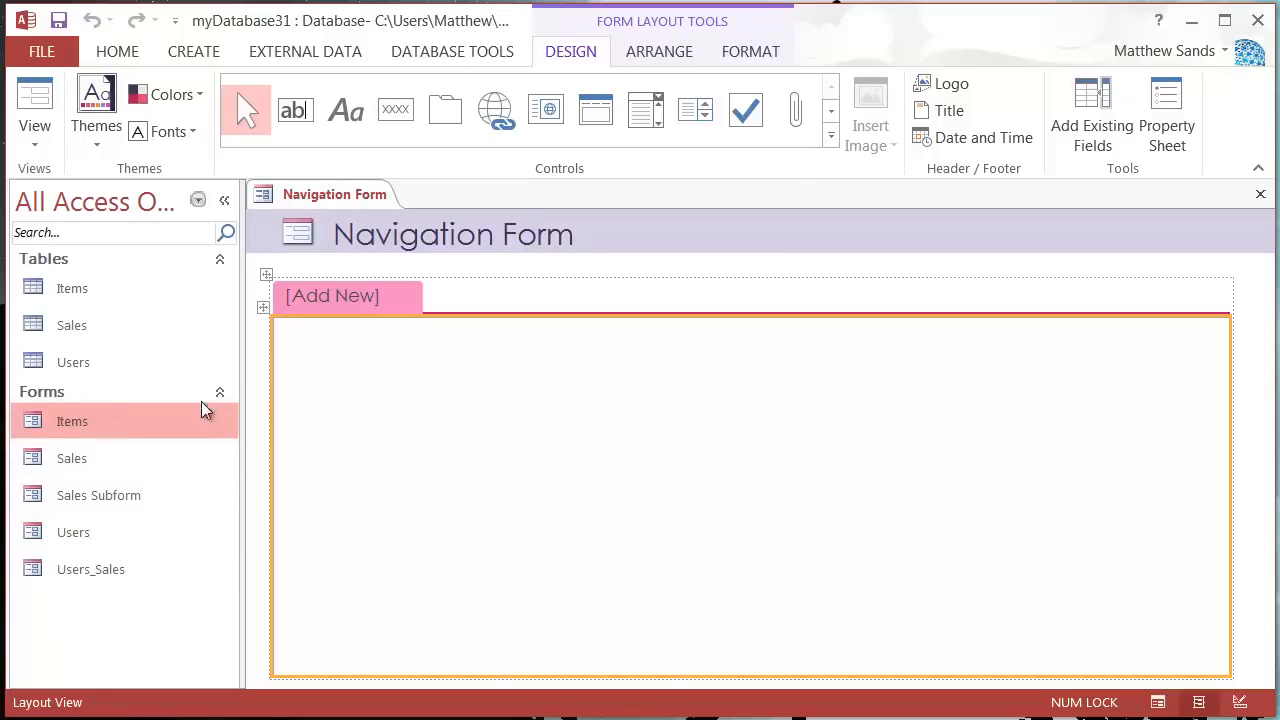
mouse_move(96, 430)
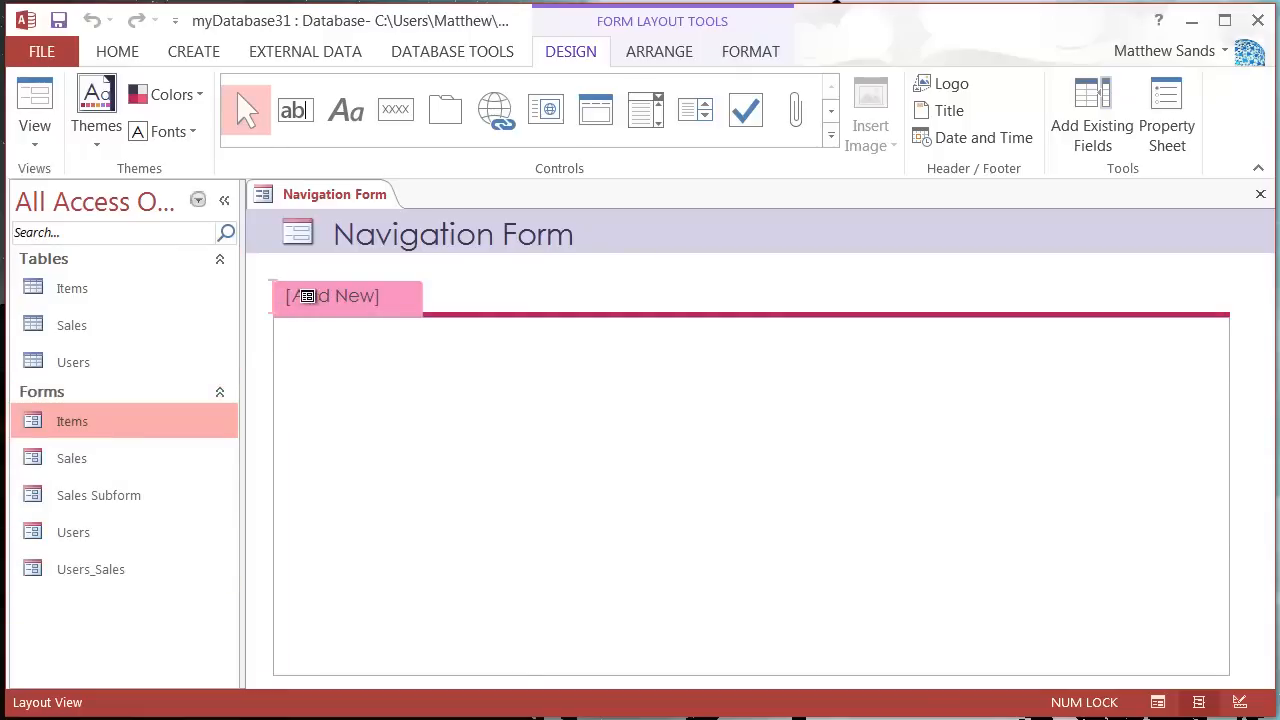
left_click(332, 296)
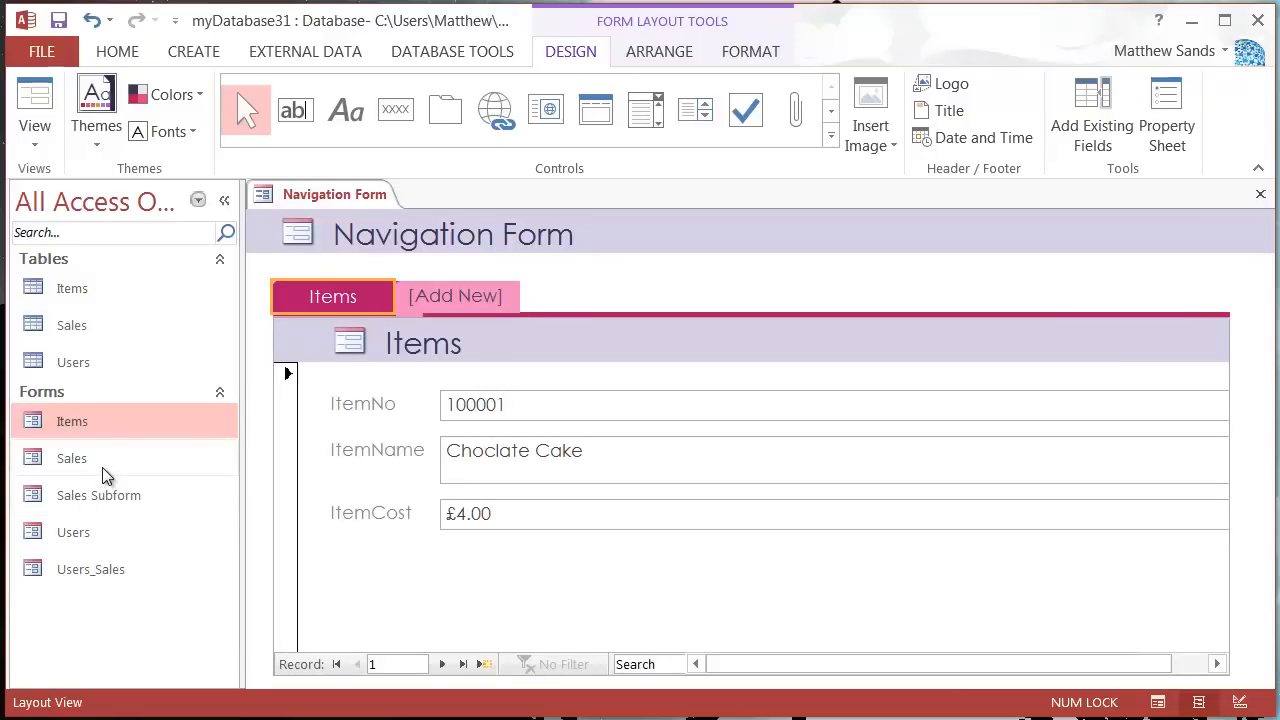
left_click(72, 458)
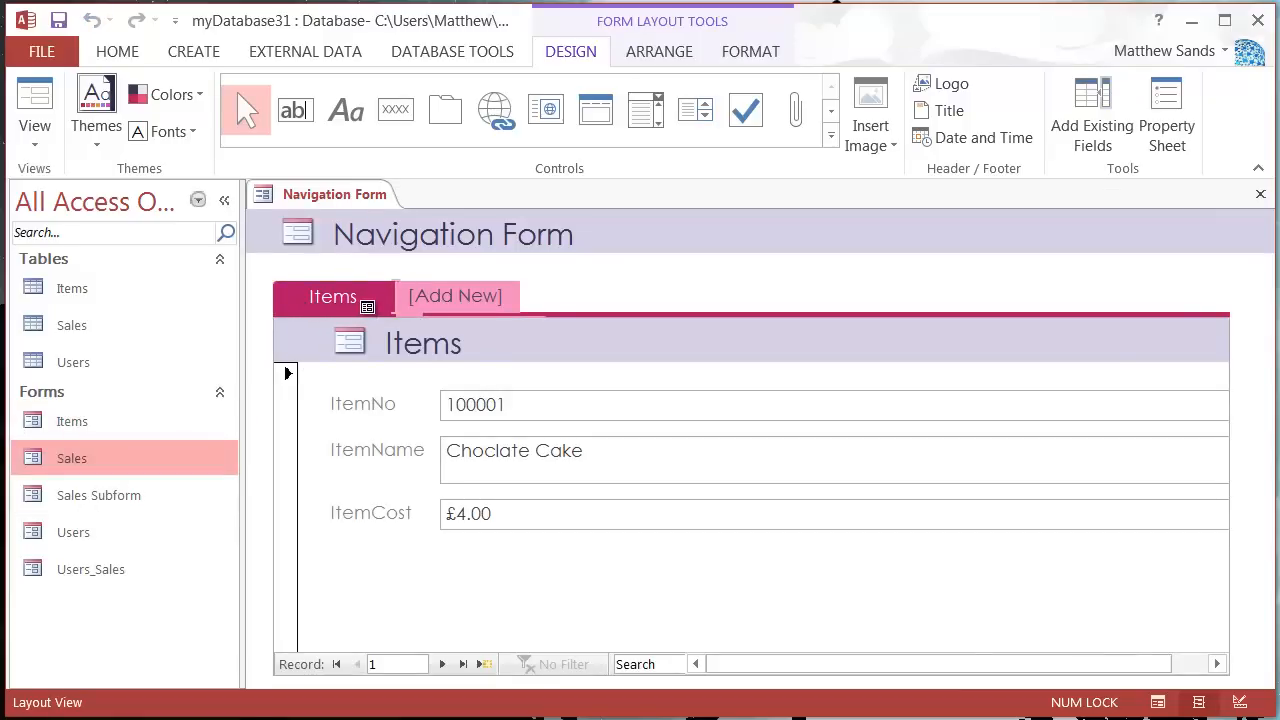
left_click(332, 296)
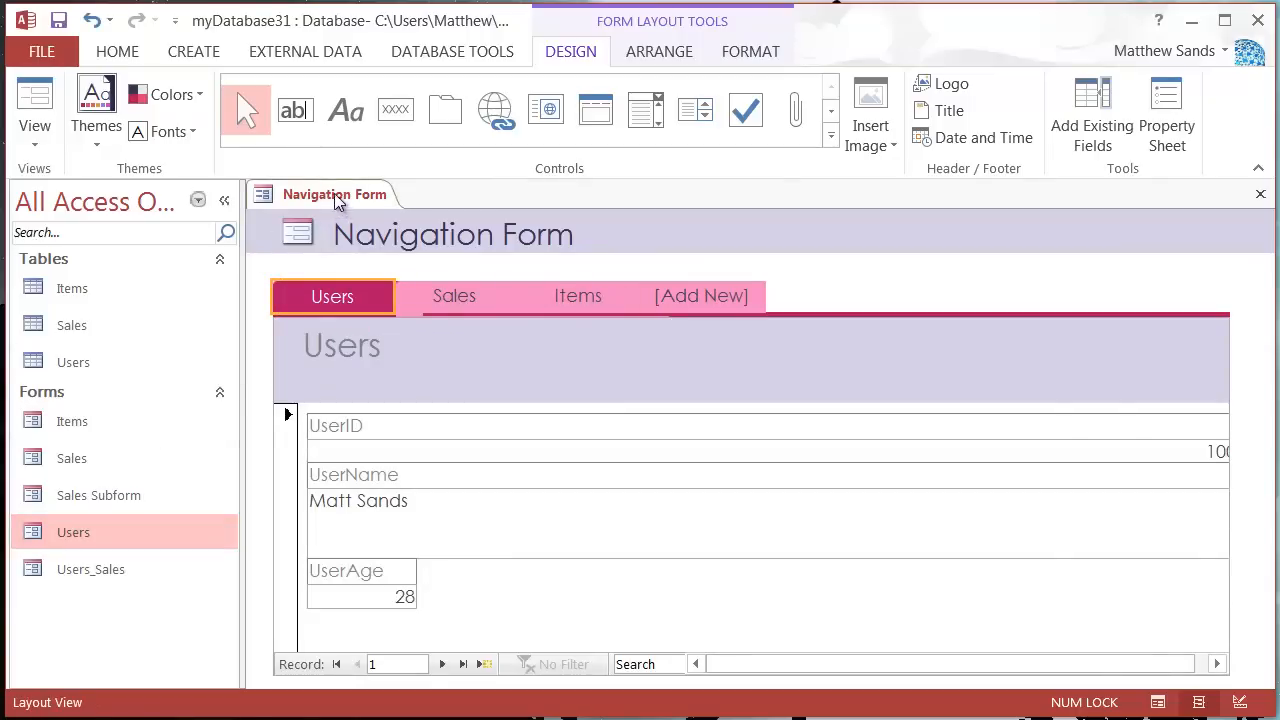
- Save the form under the name Navigation Form from its document tab menu
right_click(334, 194)
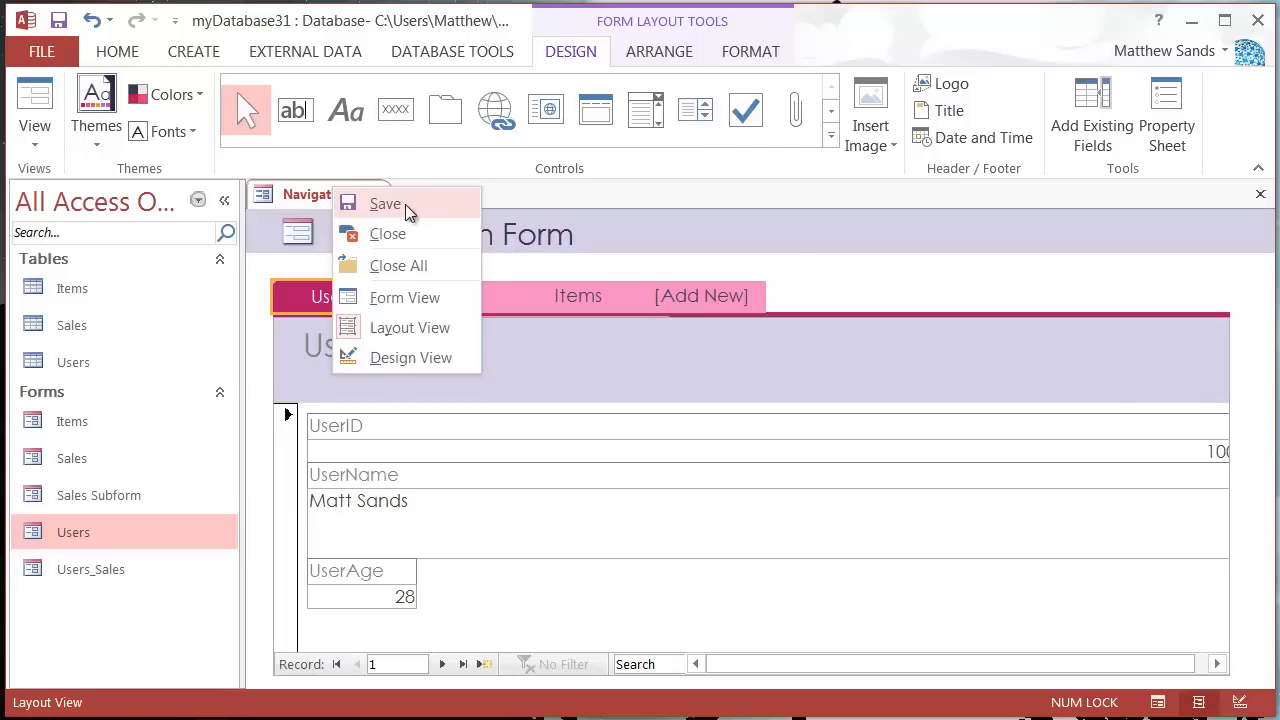
left_click(384, 204)
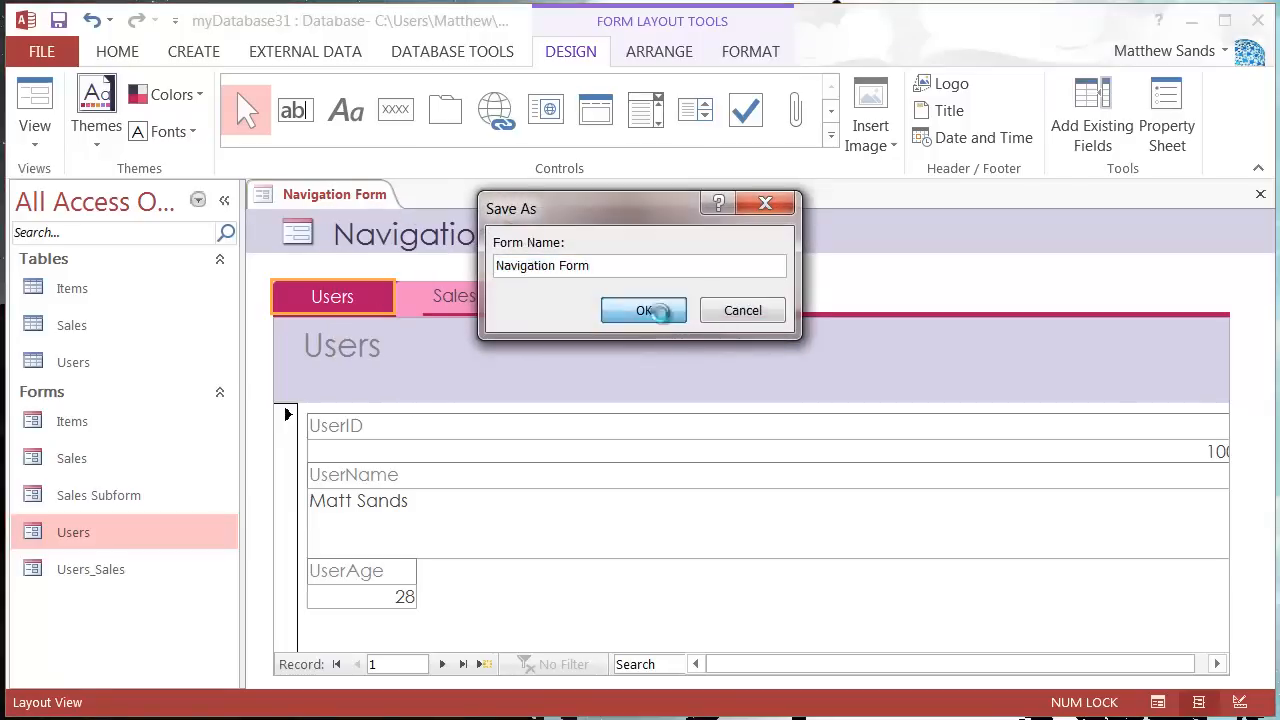
left_click(644, 310)
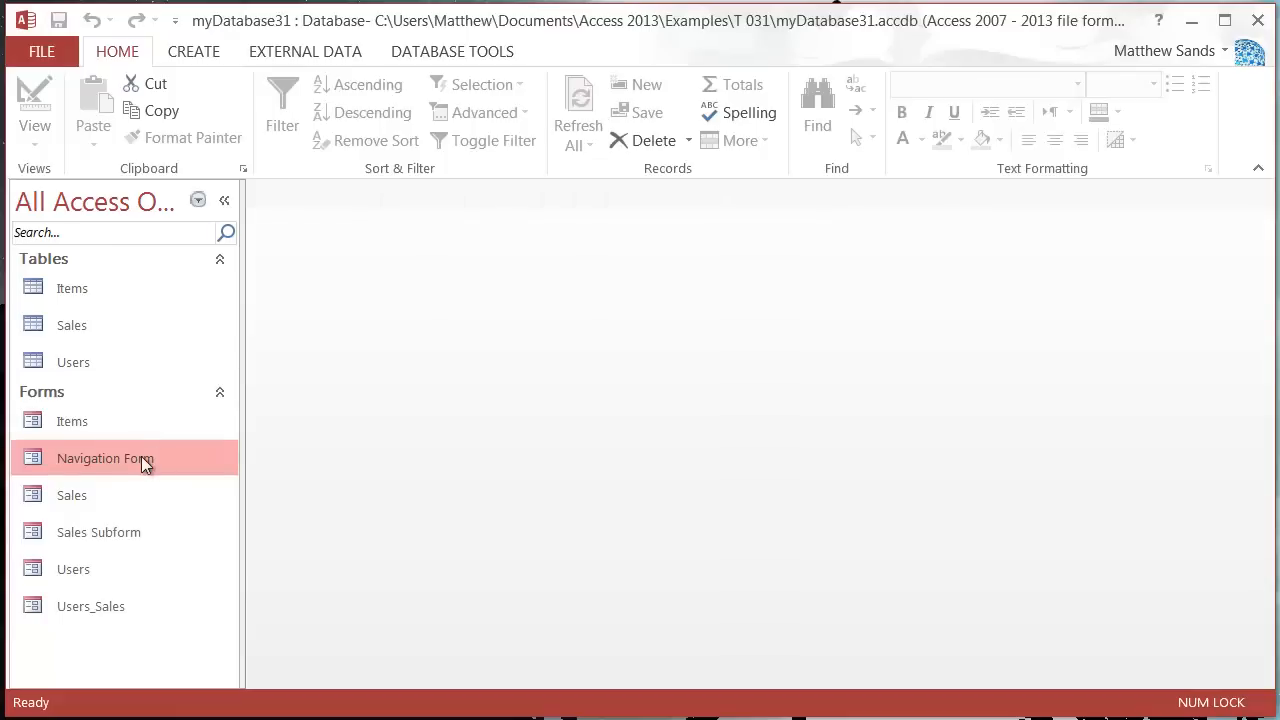
- Reopen Navigation Form and switch among Users, Sales and Items to confirm each loads its records
double_click(104, 458)
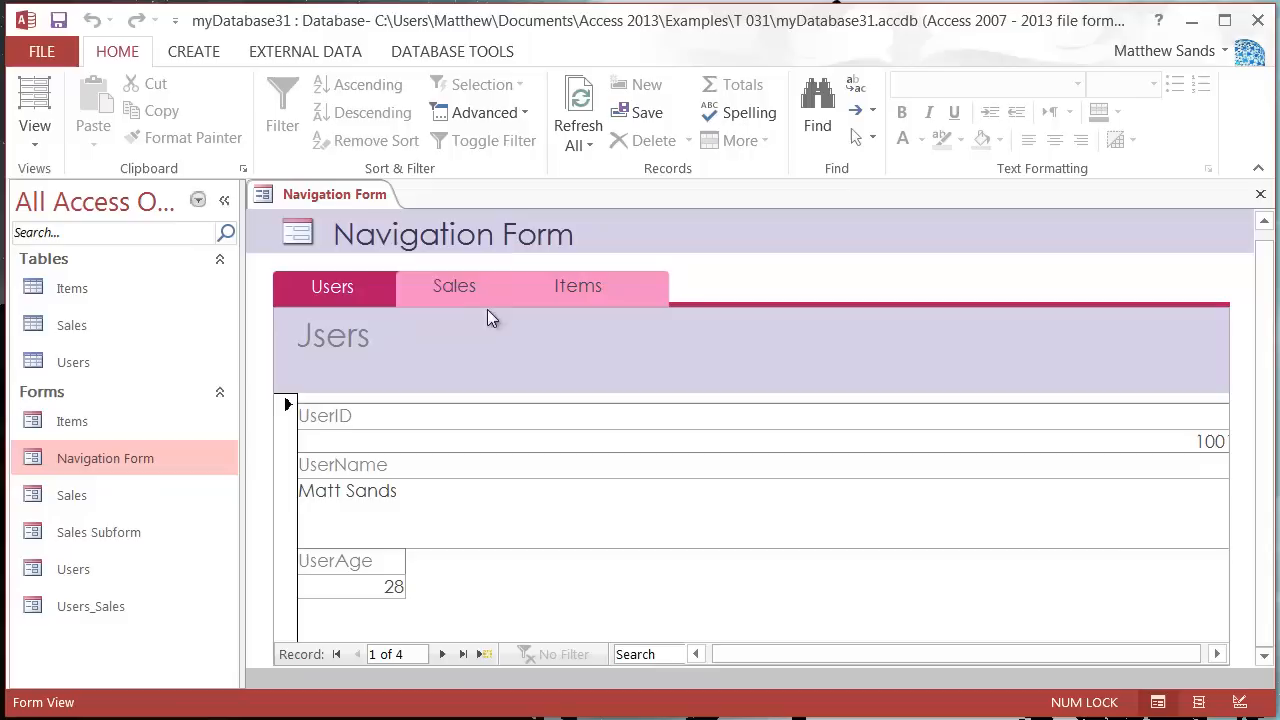
left_click(454, 286)
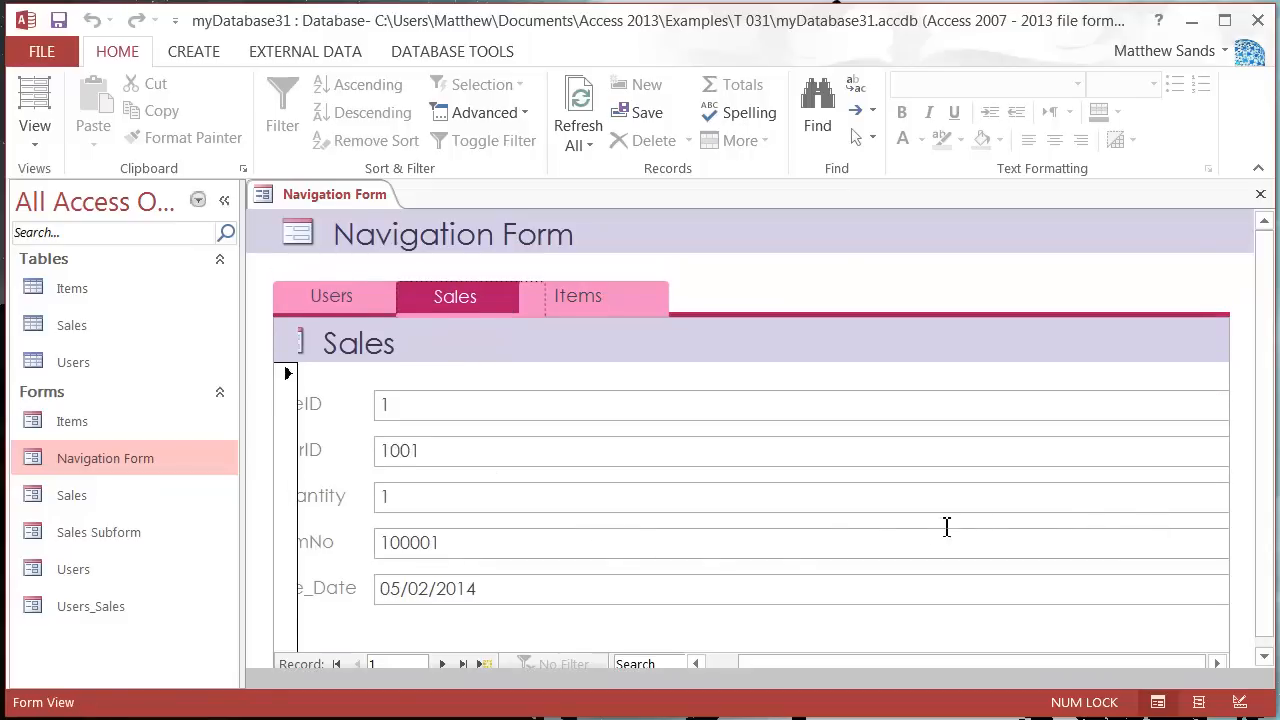
left_click(332, 296)
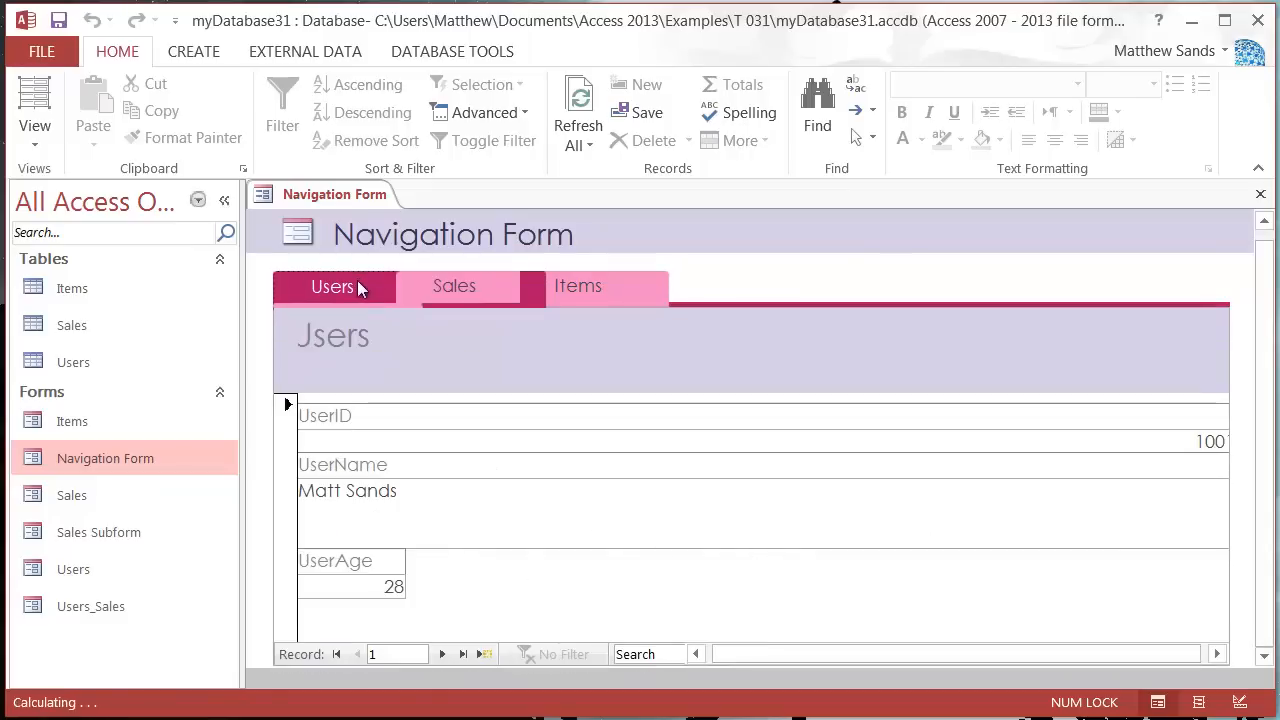
left_click(578, 286)
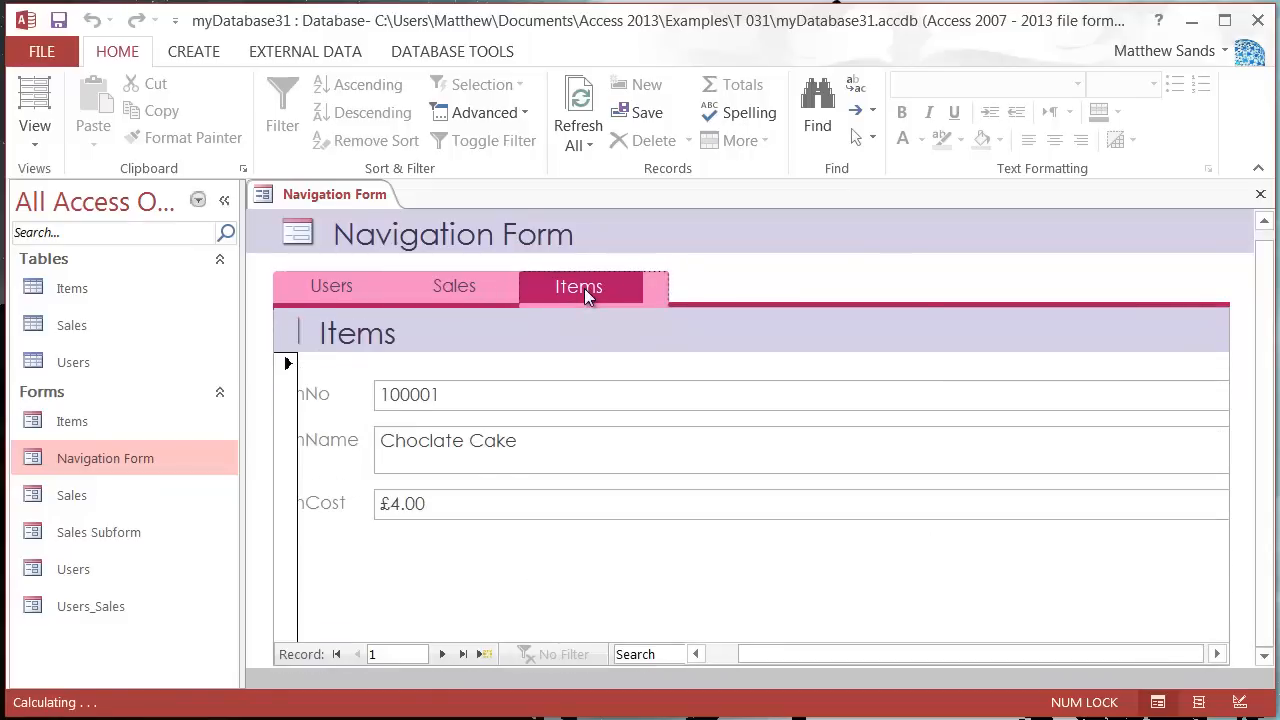
left_click(454, 286)
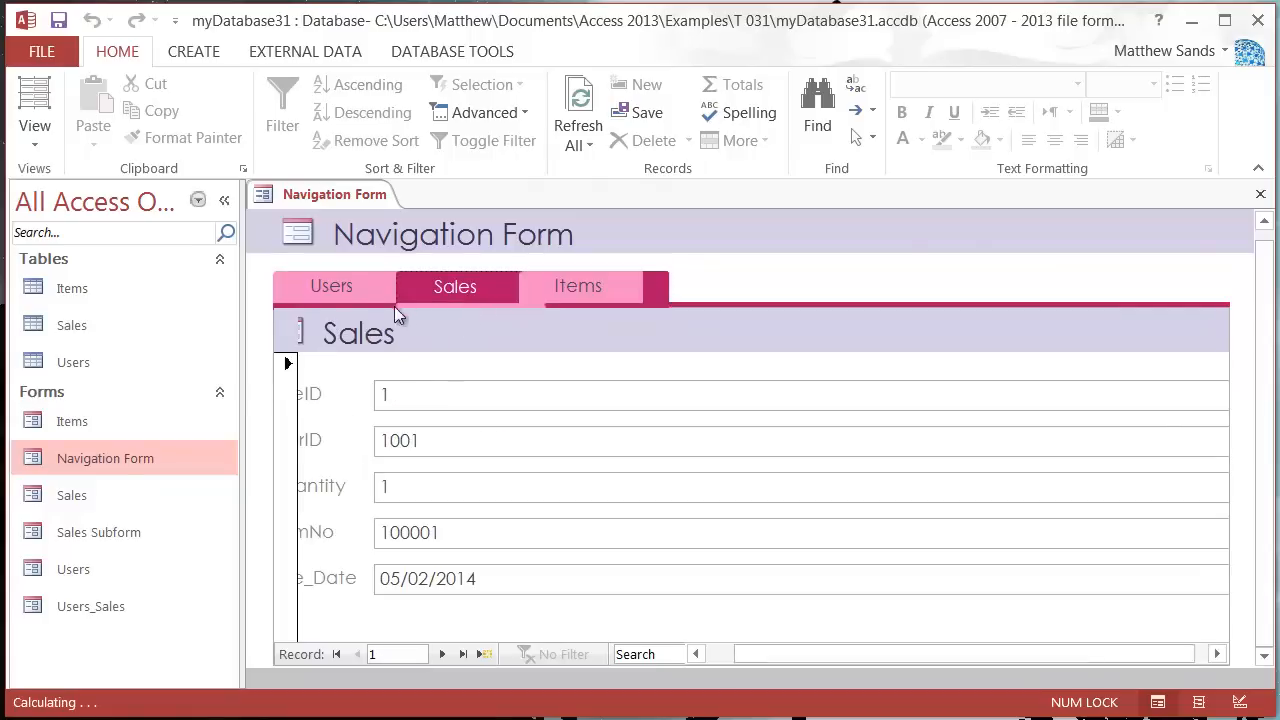
left_click(332, 286)
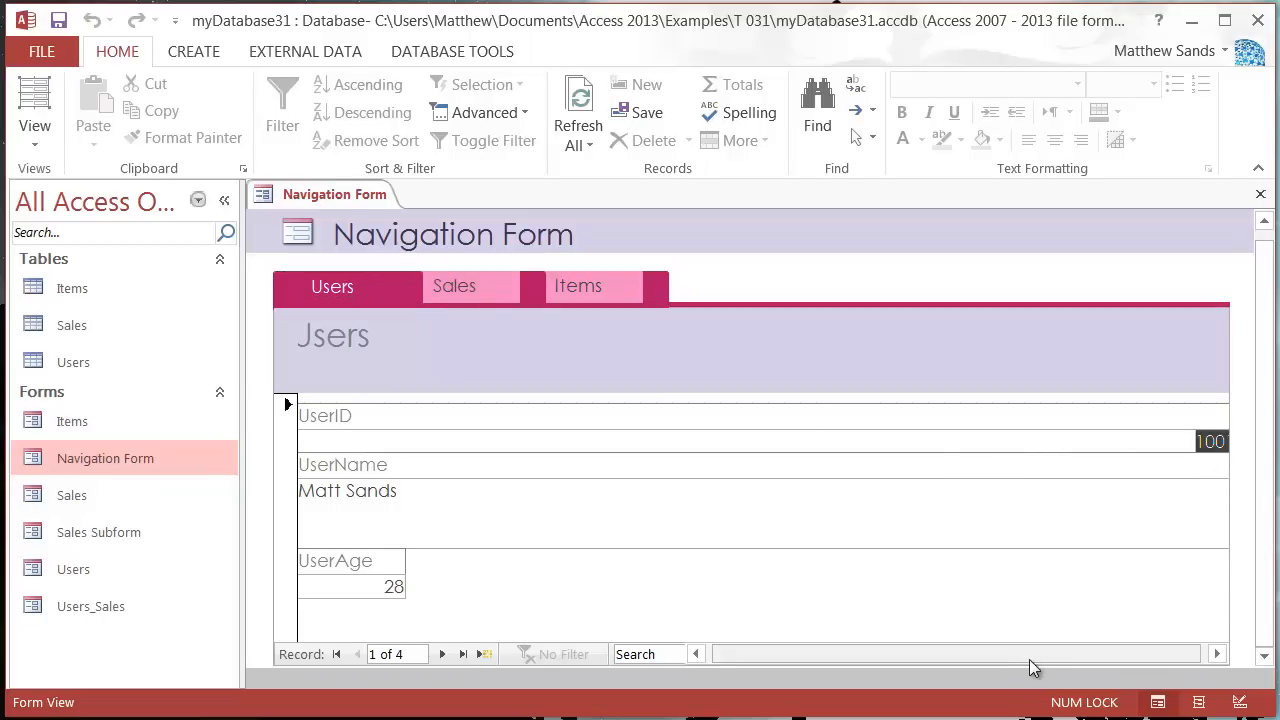
left_click(454, 286)
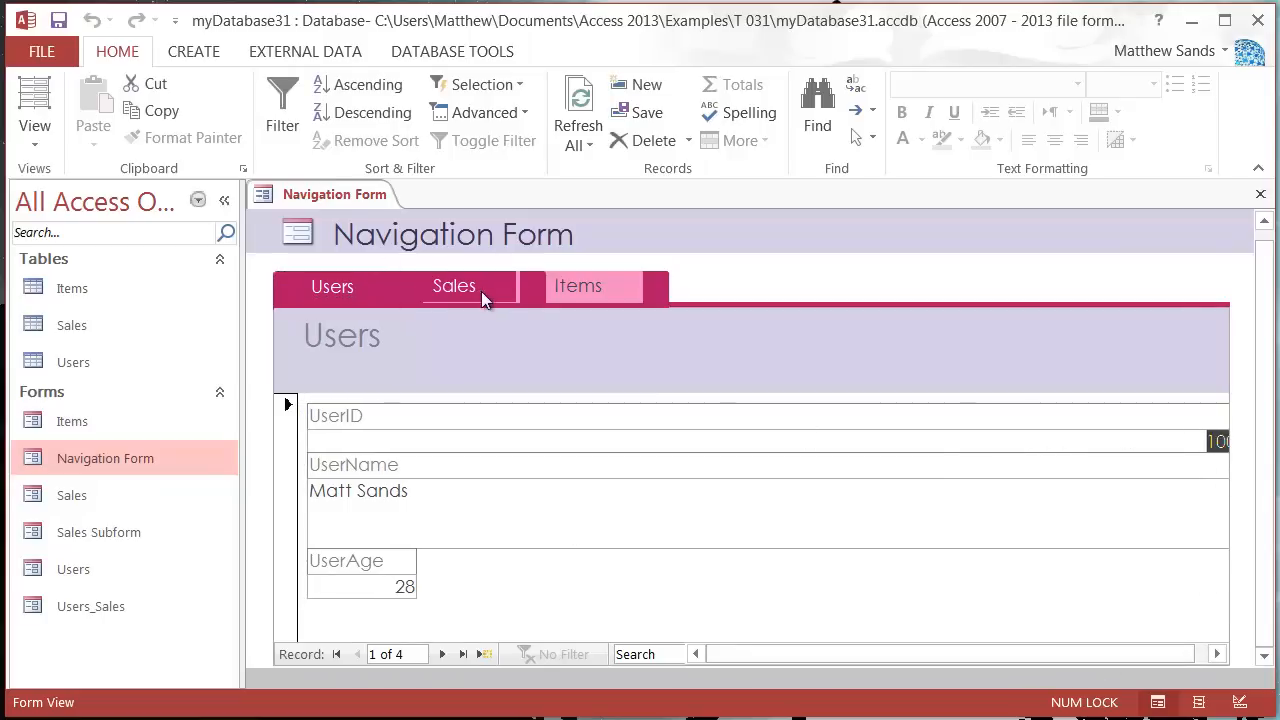
left_click(454, 286)
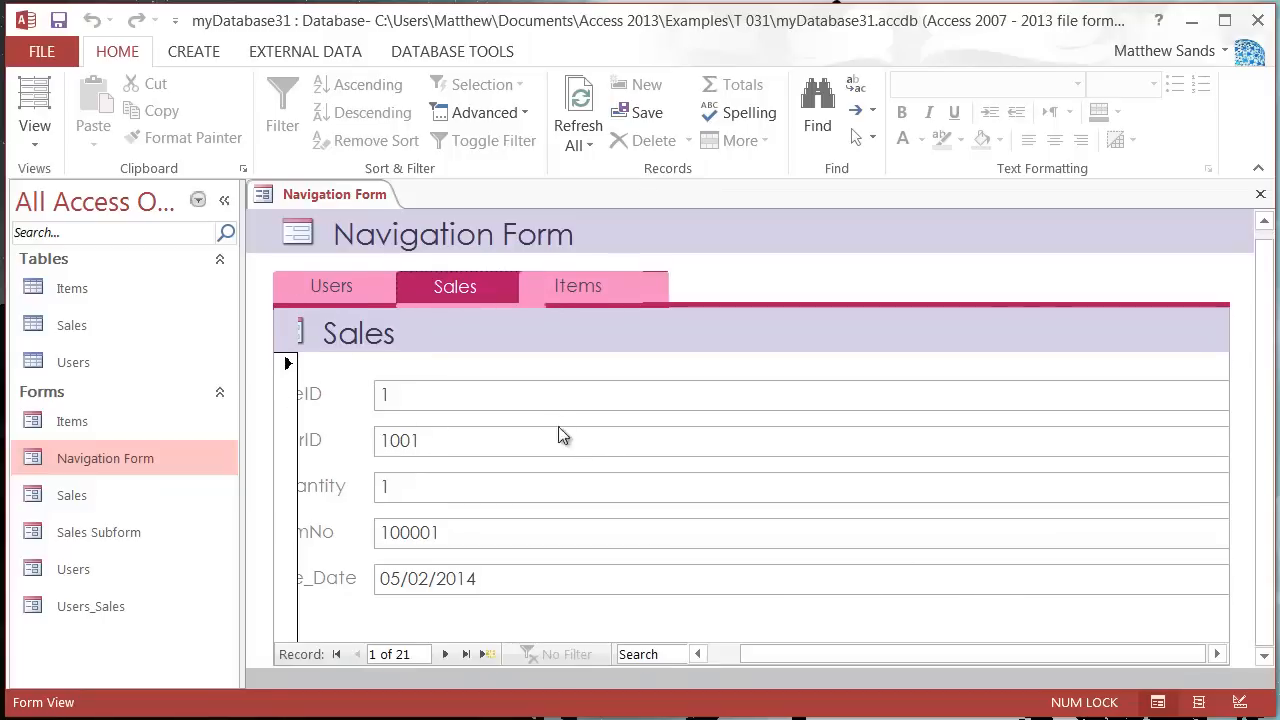
left_click(578, 286)
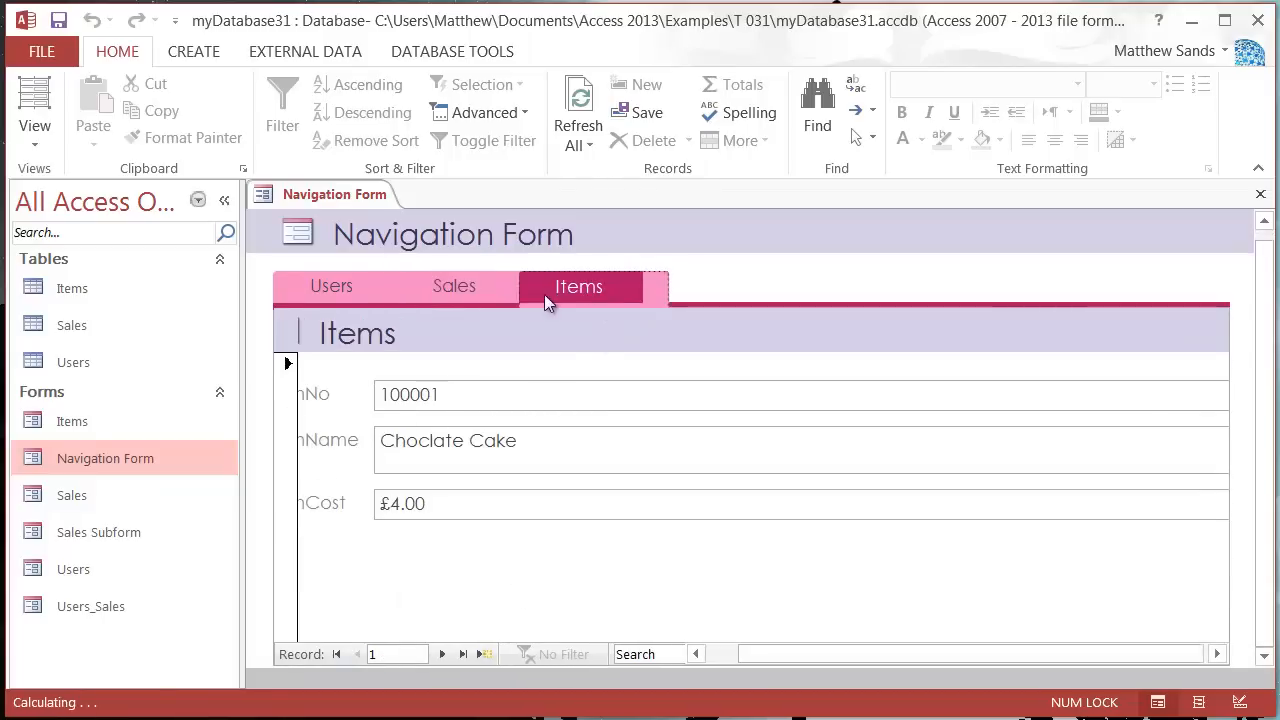
left_click(332, 286)
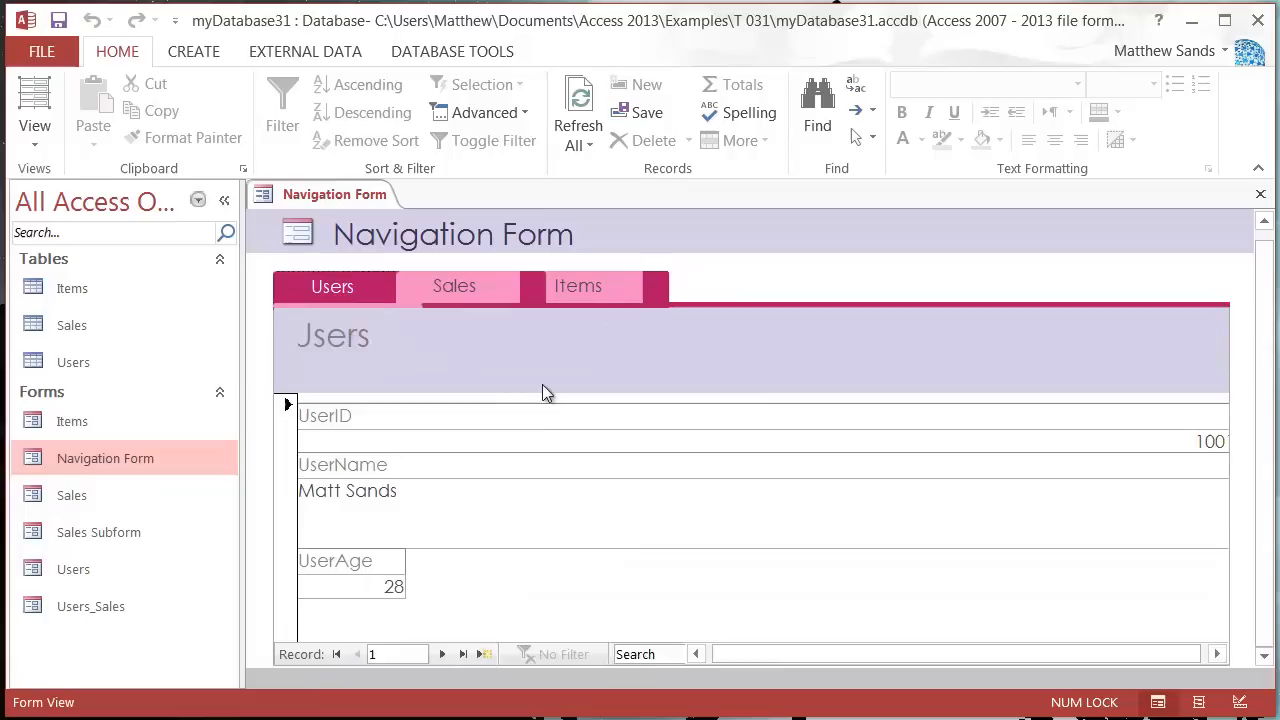